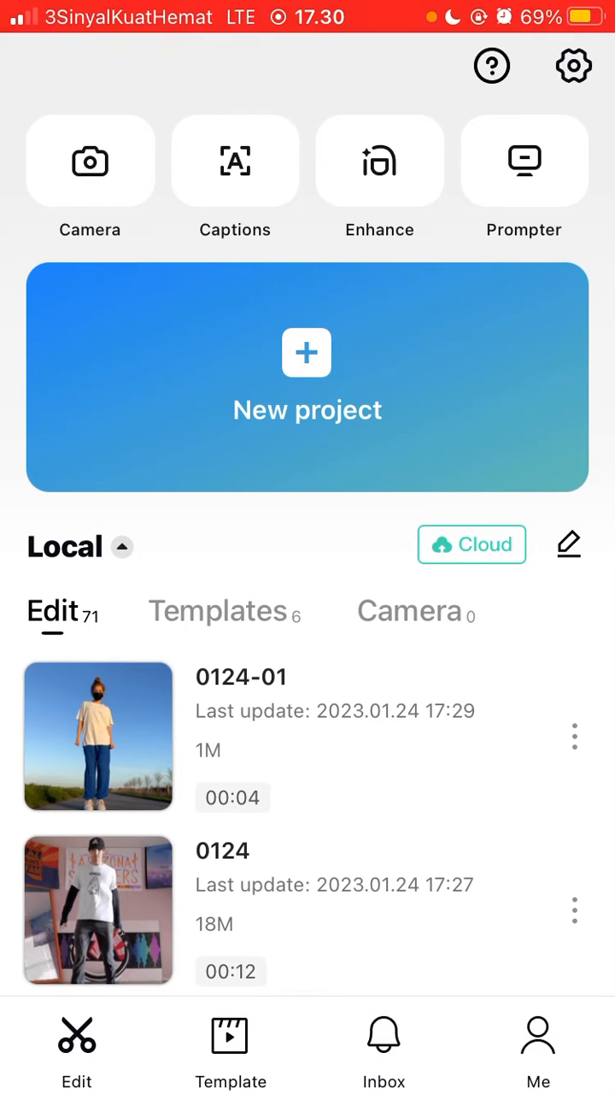
# Open the 0124-01 project for editing
pyautogui.click(98, 737)
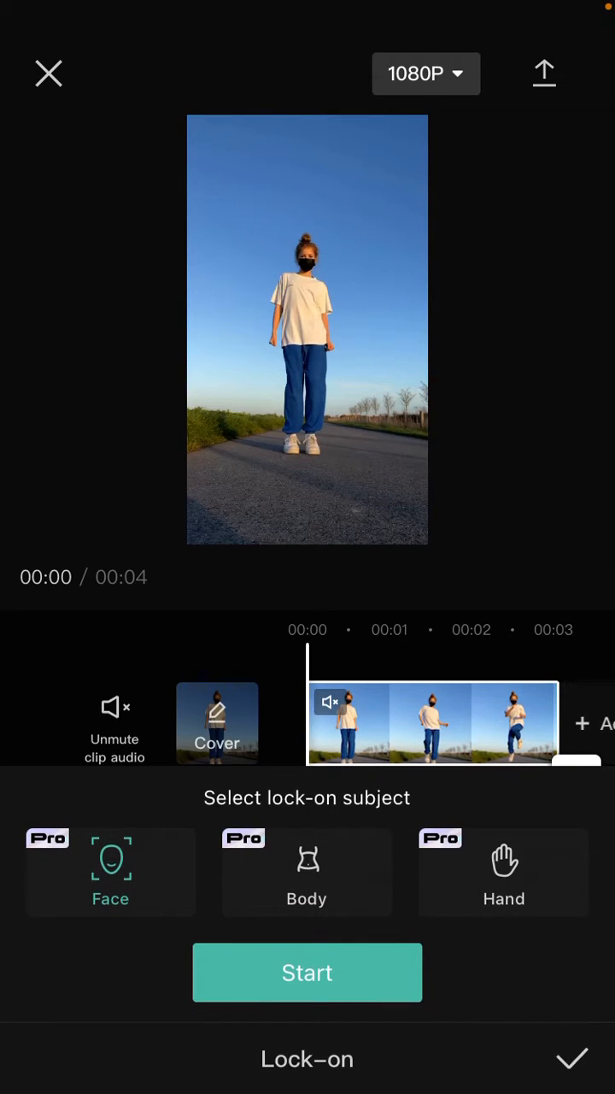
# Choose Face as the lock-on subject (after trying Hand) and start tracking it
pyautogui.click(504, 872)
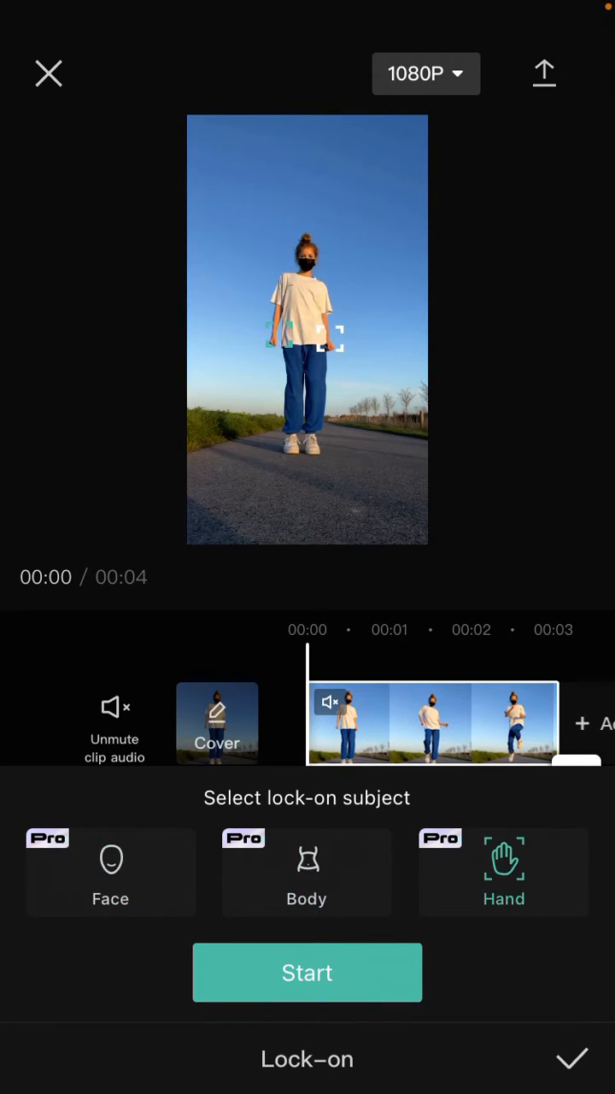
pyautogui.click(111, 872)
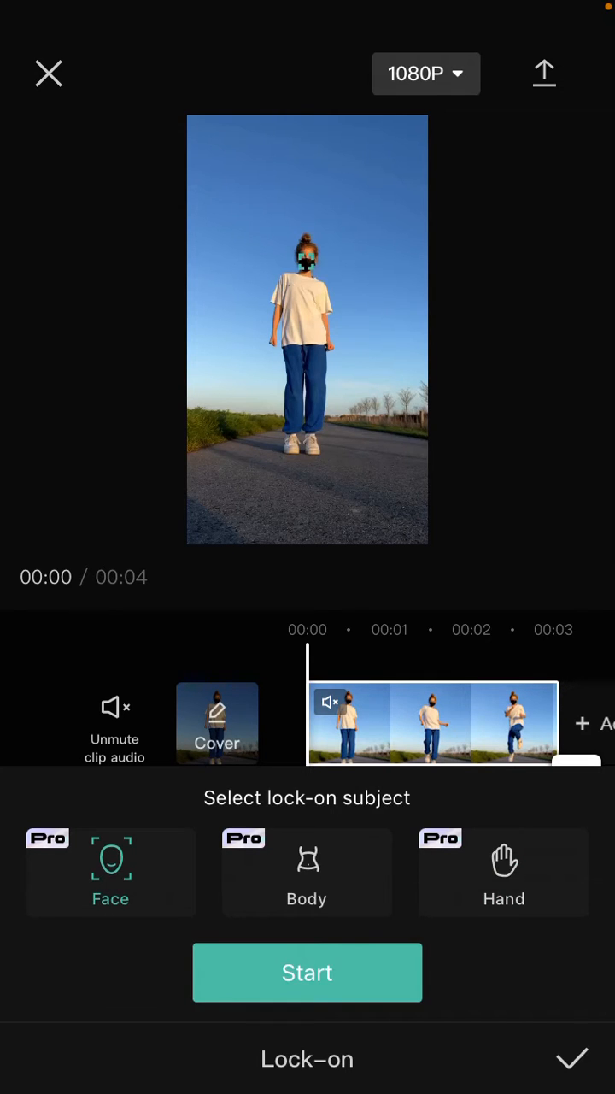
pyautogui.click(307, 973)
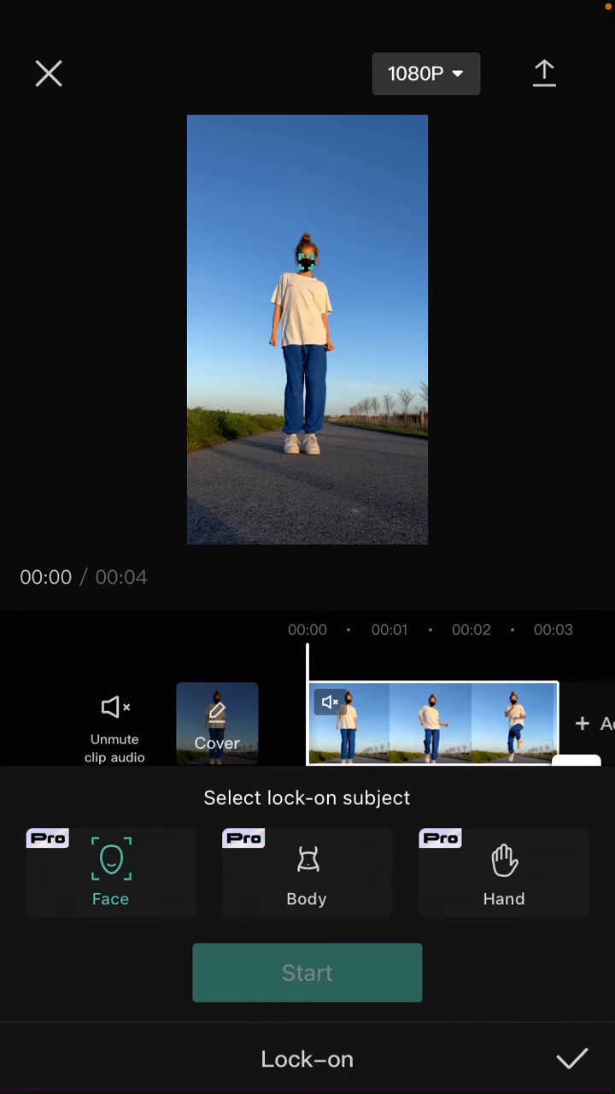
pyautogui.click(307, 973)
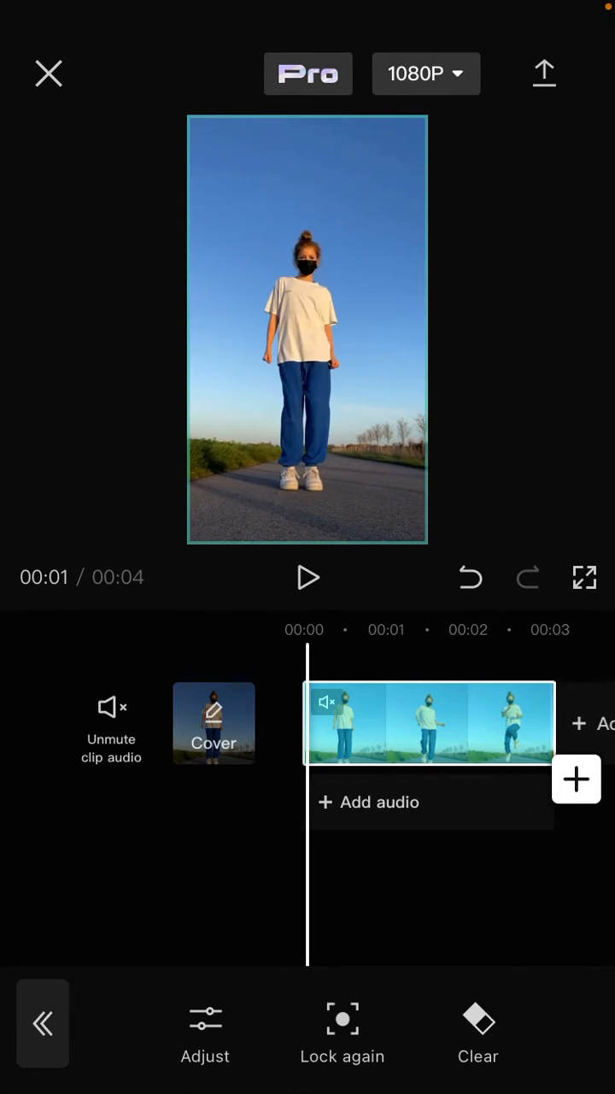
# Play back the face-stabilized clip, then bring up its lock-on adjustments
pyautogui.click(308, 577)
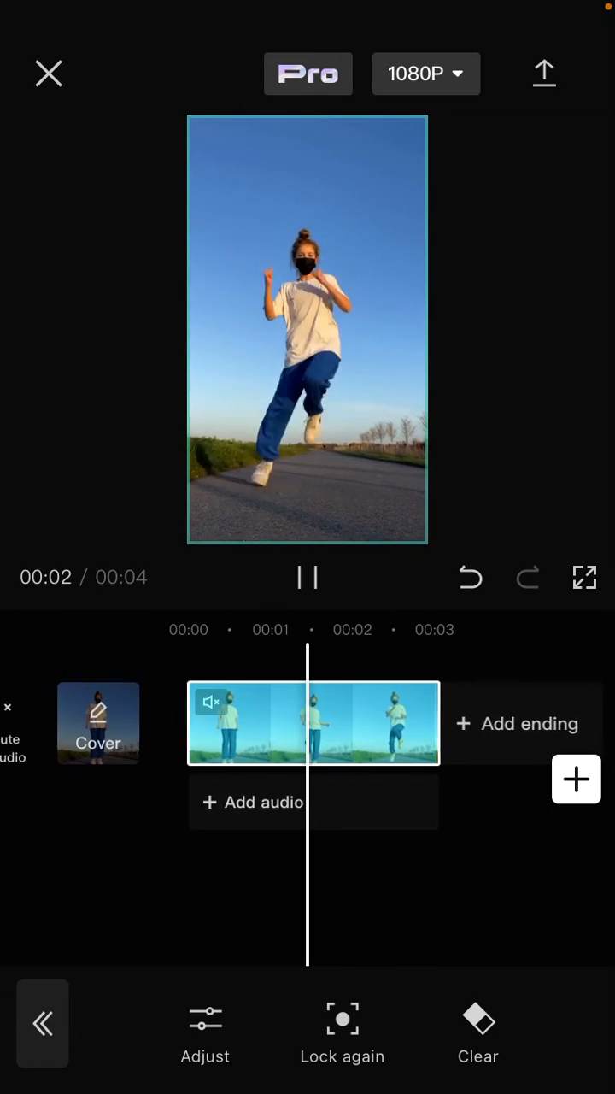
pyautogui.click(307, 577)
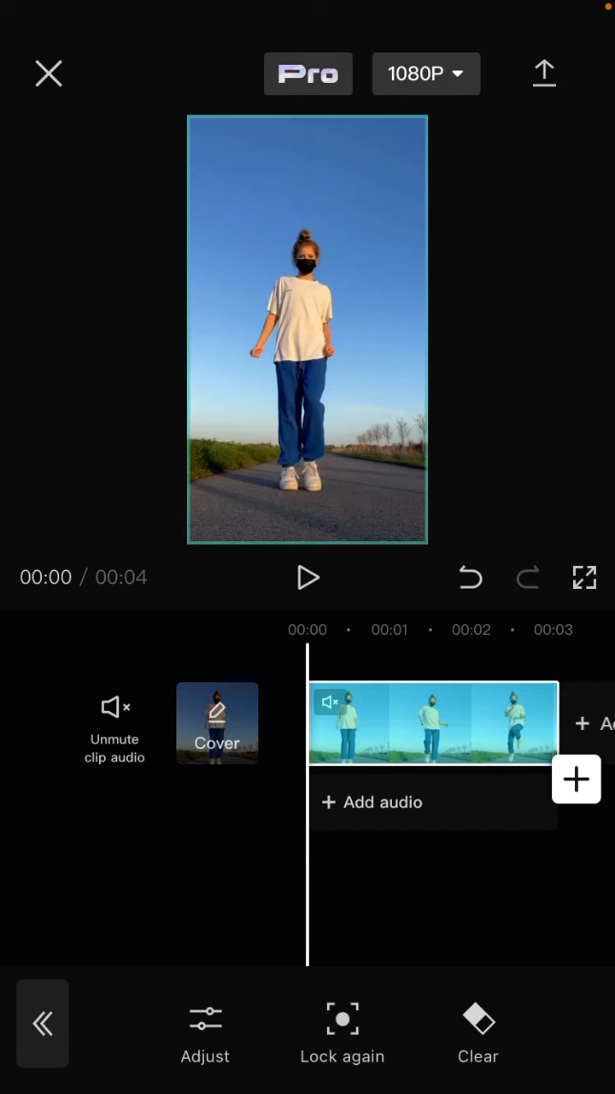
pyautogui.click(205, 1034)
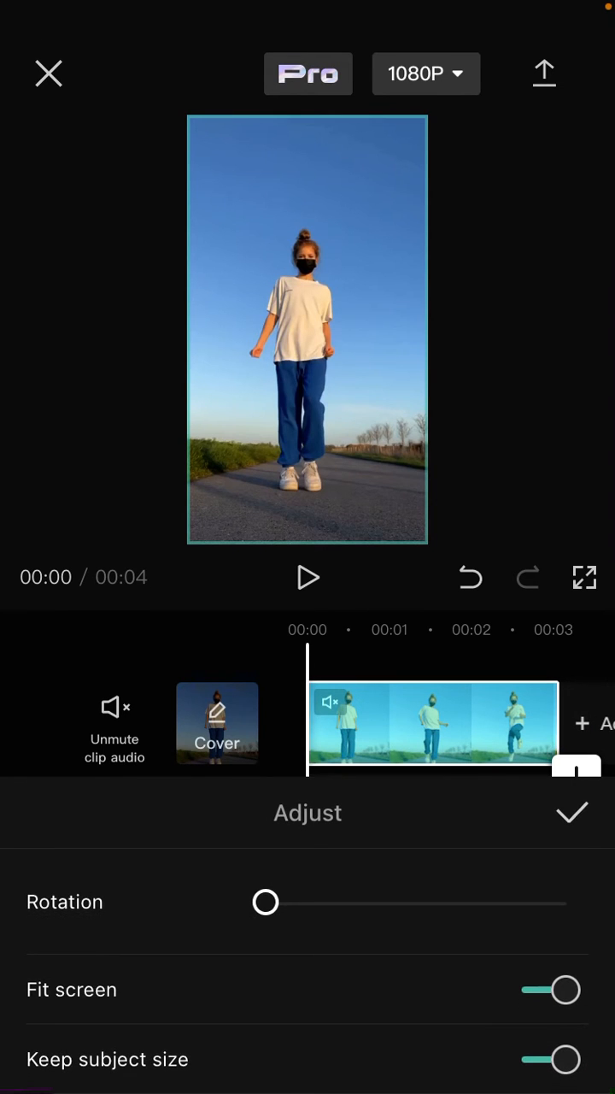
# Test rotation at 19 degrees, return it to 0, confirm the adjustments and replay the clip
pyautogui.click(265, 901)
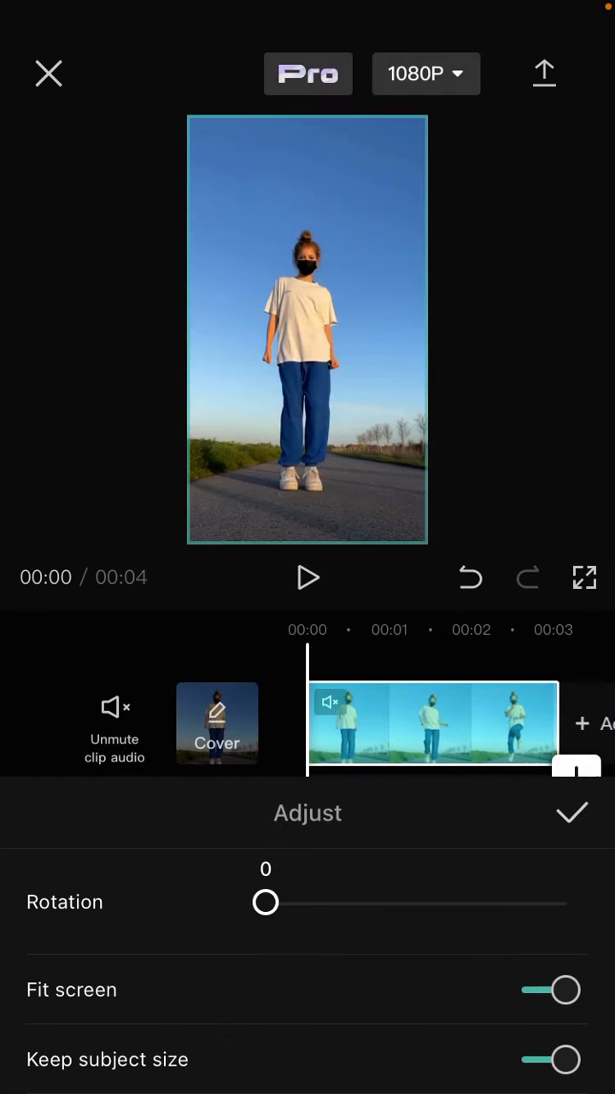
pyautogui.moveTo(265, 902); pyautogui.dragTo(324, 903)
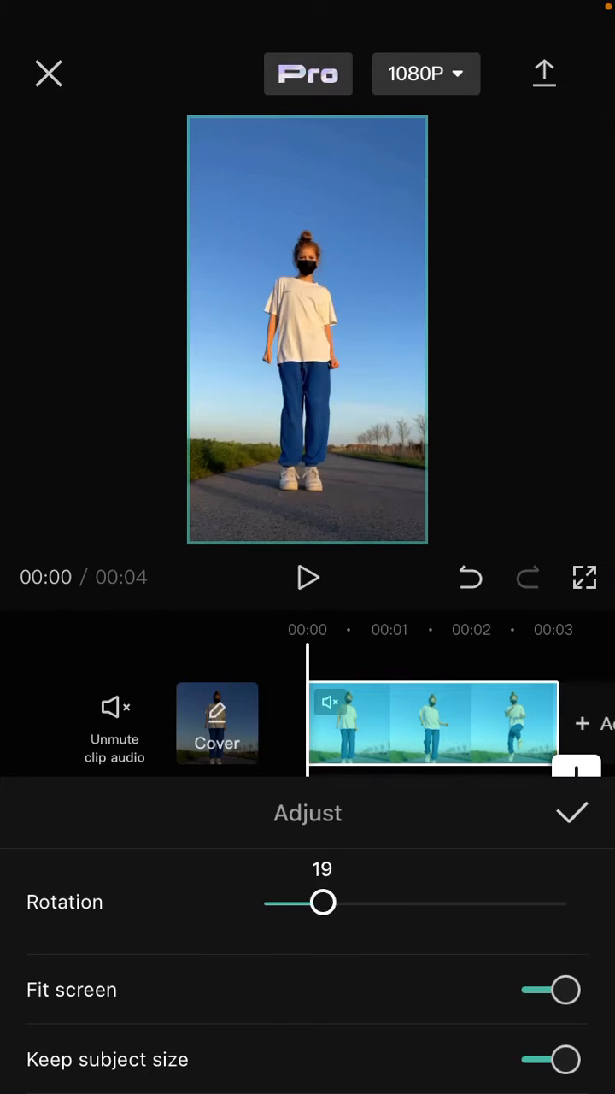
pyautogui.moveTo(323, 902); pyautogui.dragTo(265, 903)
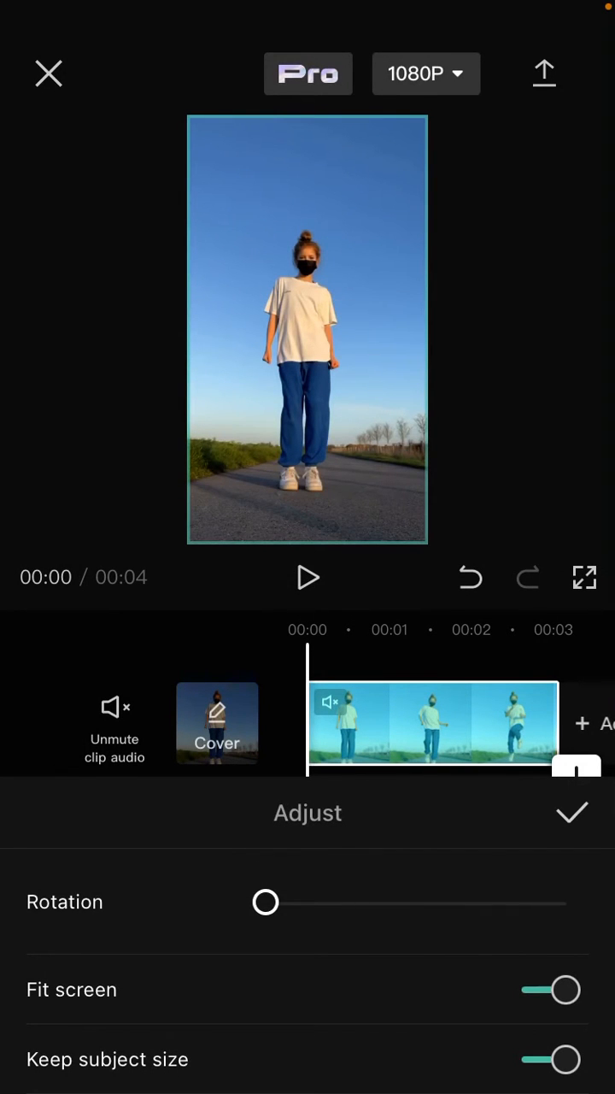
pyautogui.click(572, 812)
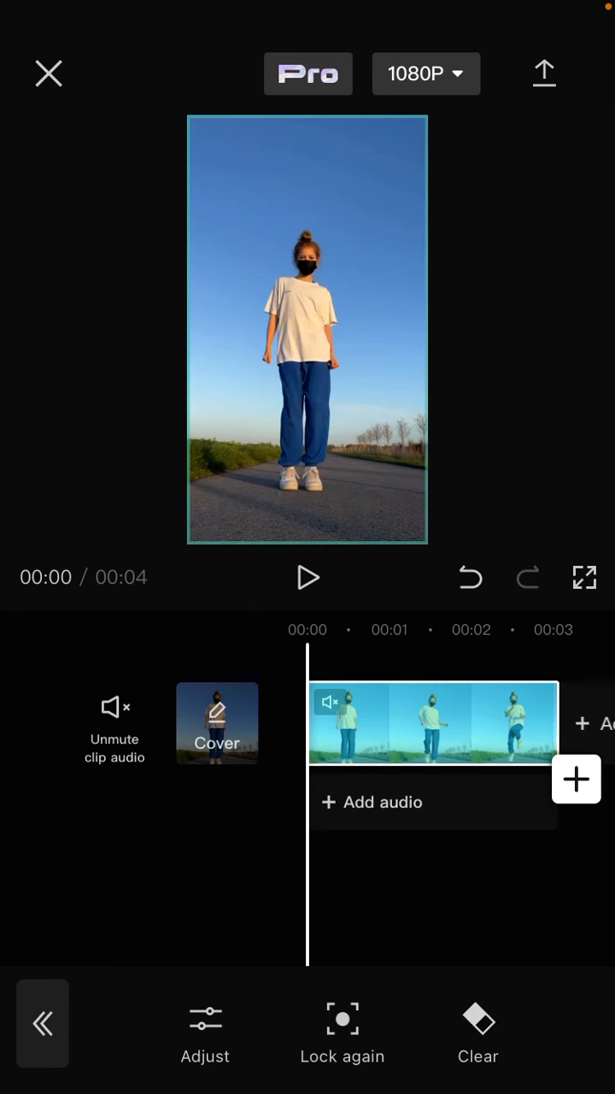
pyautogui.click(308, 578)
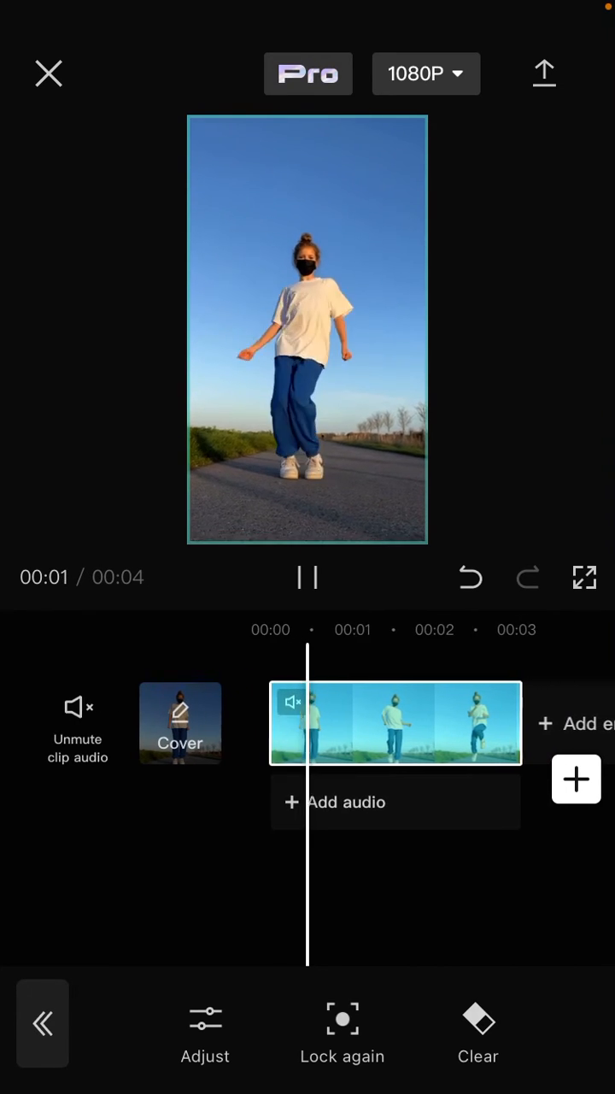